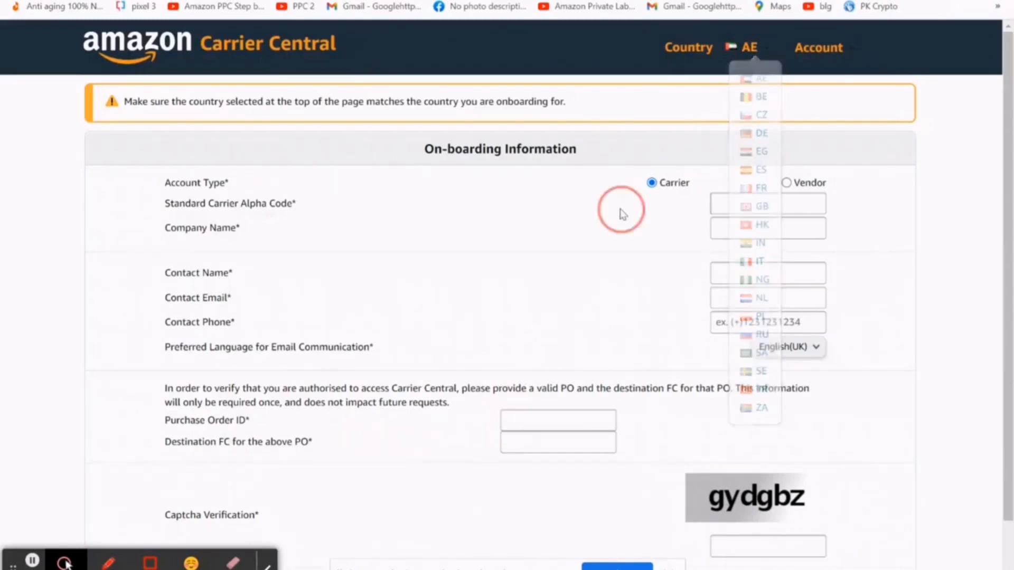
Enter carrier alpha code DXC902 and company name SS & AH on the onboarding form.
type("D")
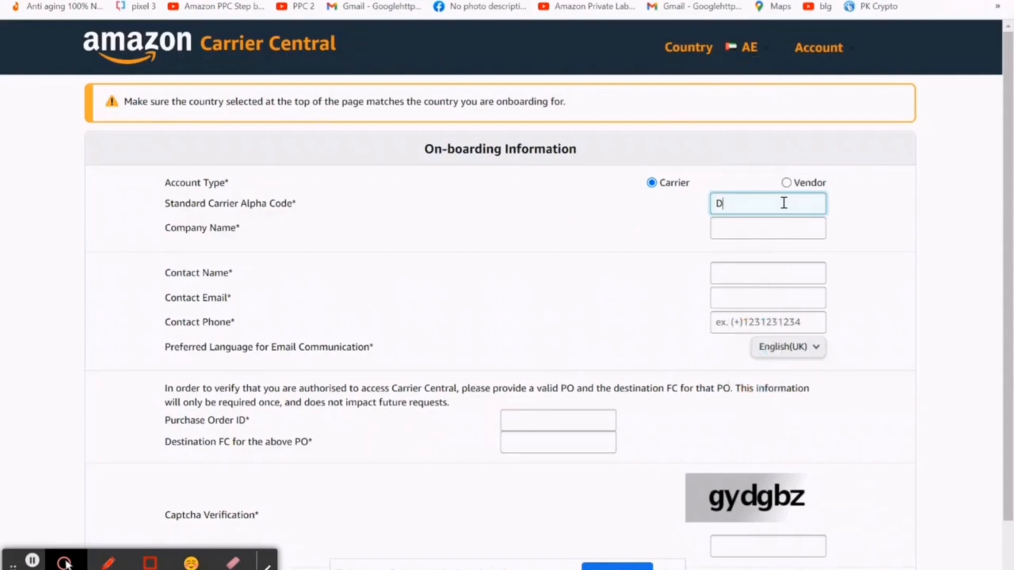
type("X")
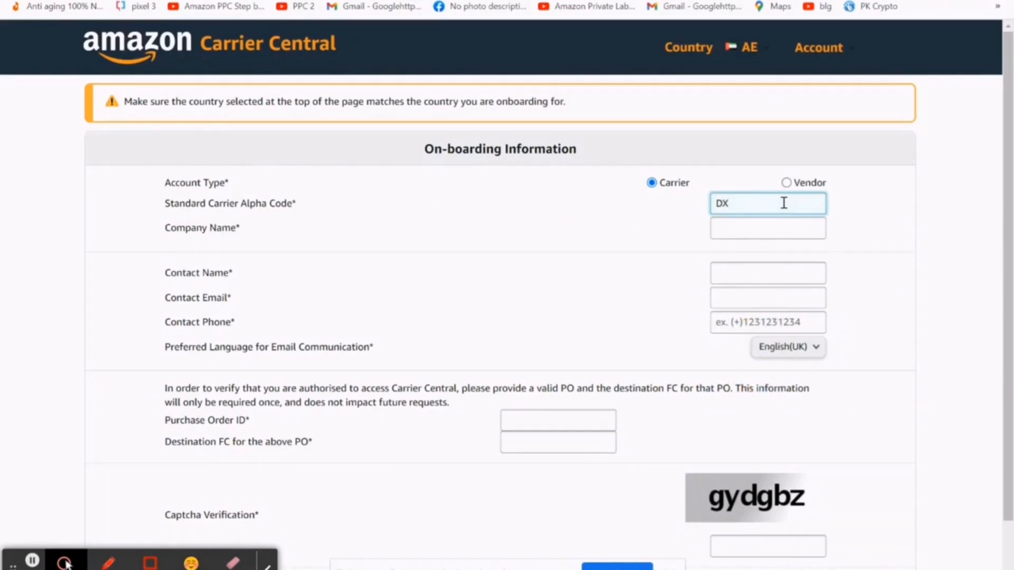
type("C")
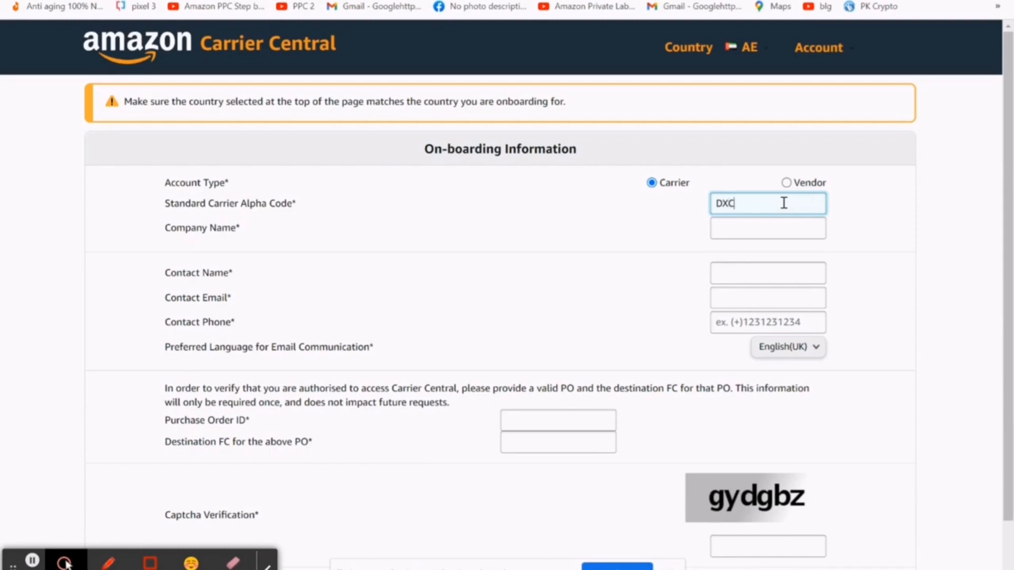
type("902")
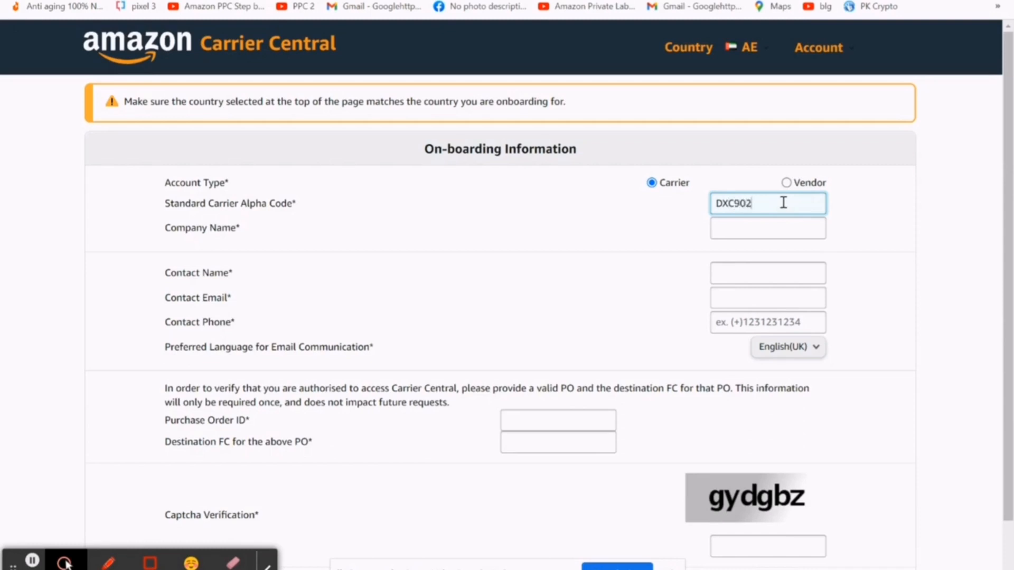
left_click(767, 228)
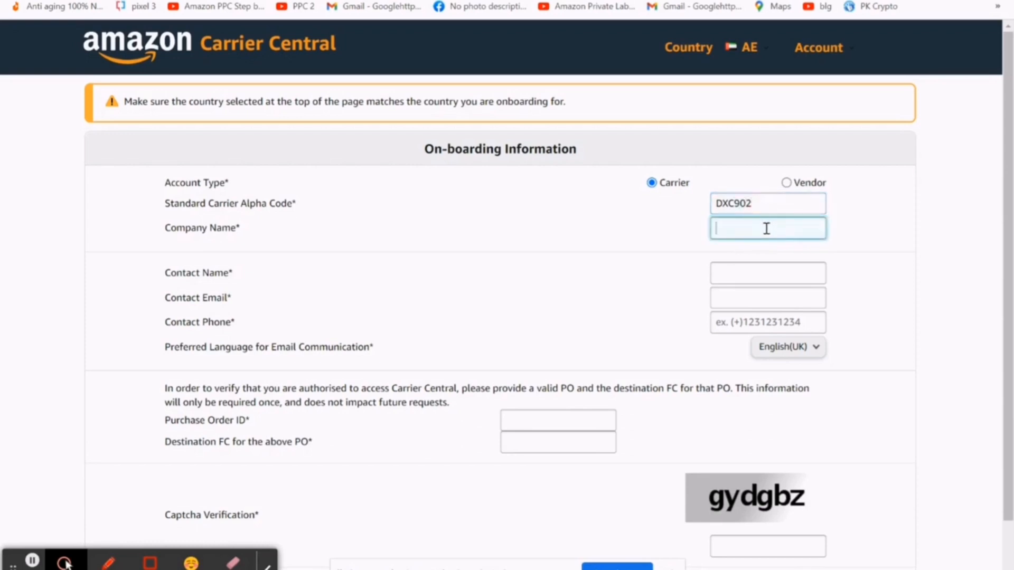
type("SS")
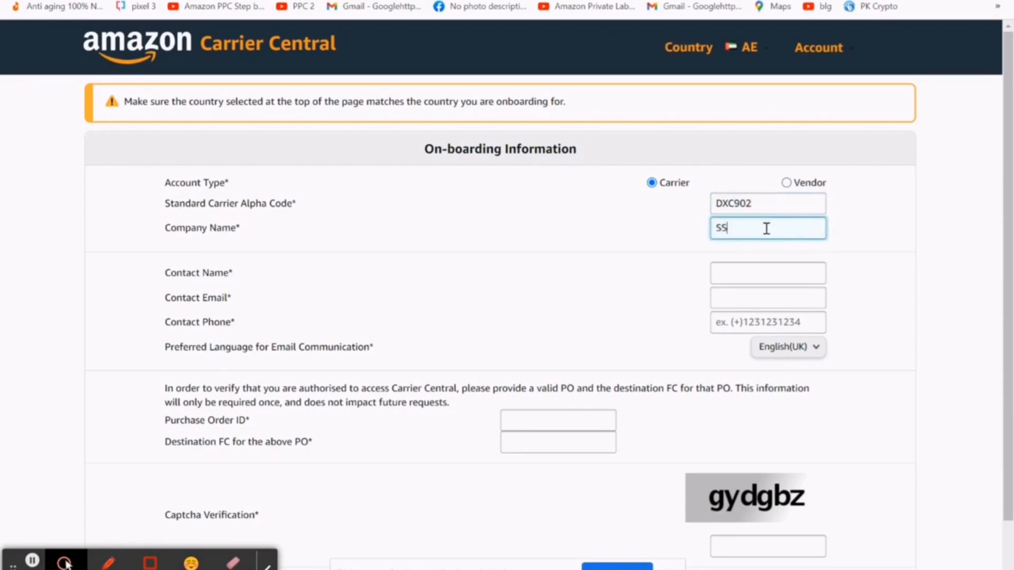
type("&")
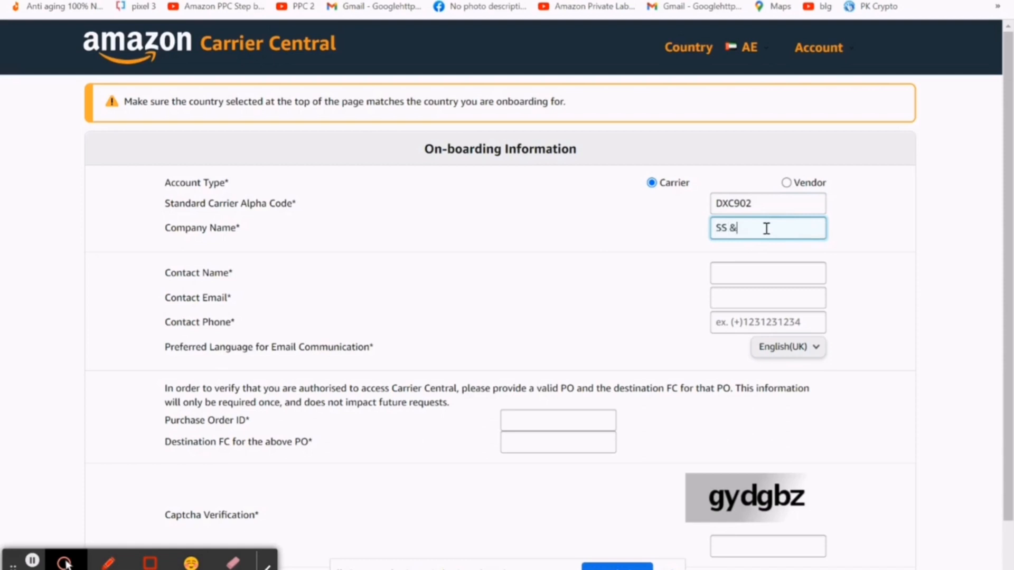
type("AH")
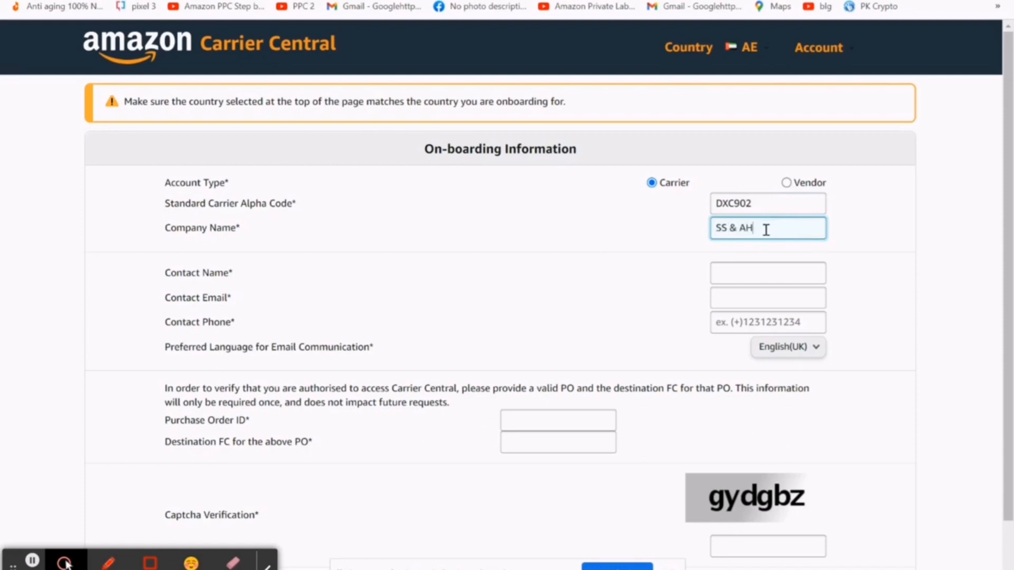
scroll("down", 3)
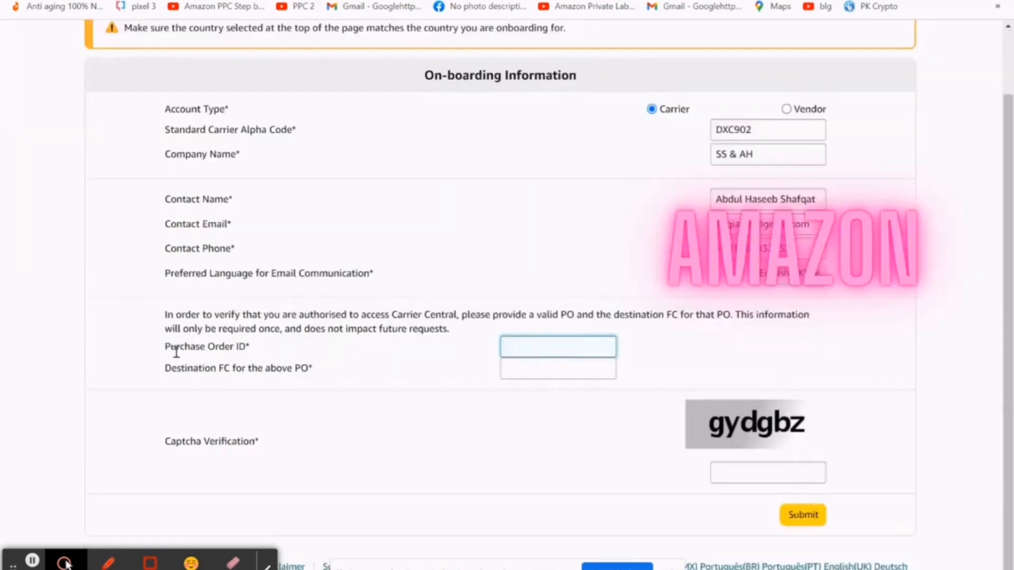
double_click(205, 346)
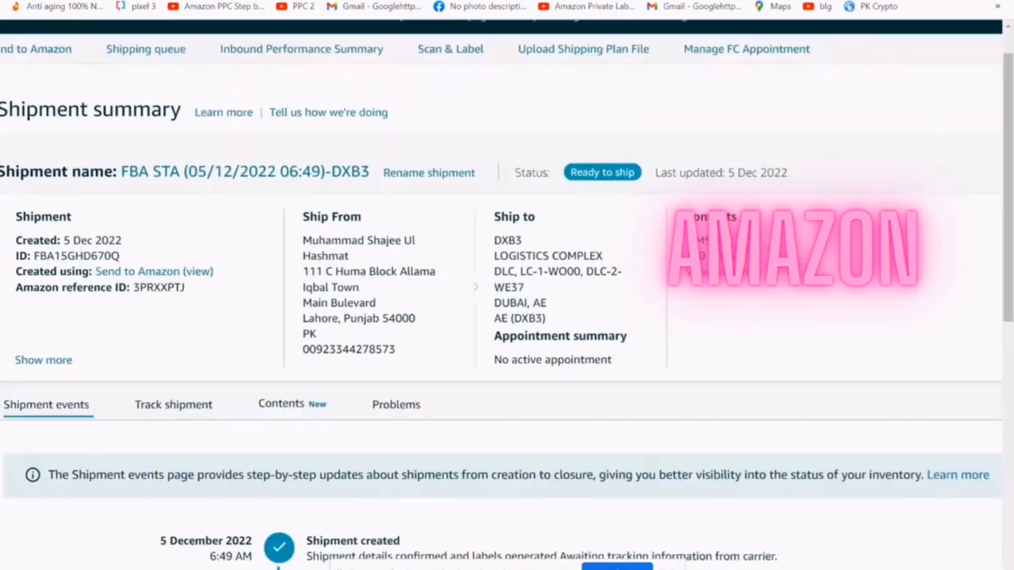
mouse_move(142, 309)
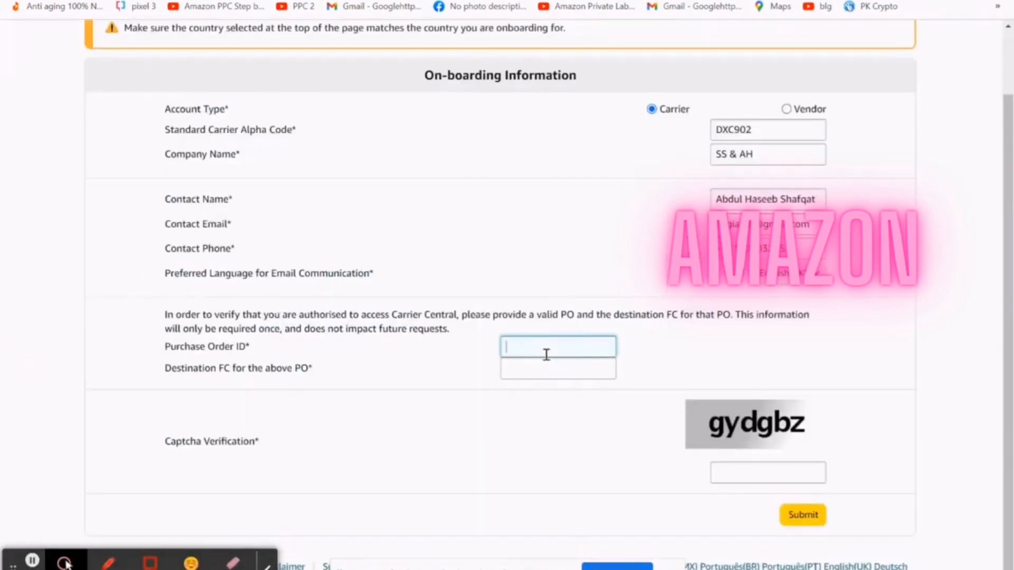
Enter PO 3PRXXPTJ, destination FC DXB3 and captcha gydgbz on the onboarding form.
type("3PRXXPTJ")
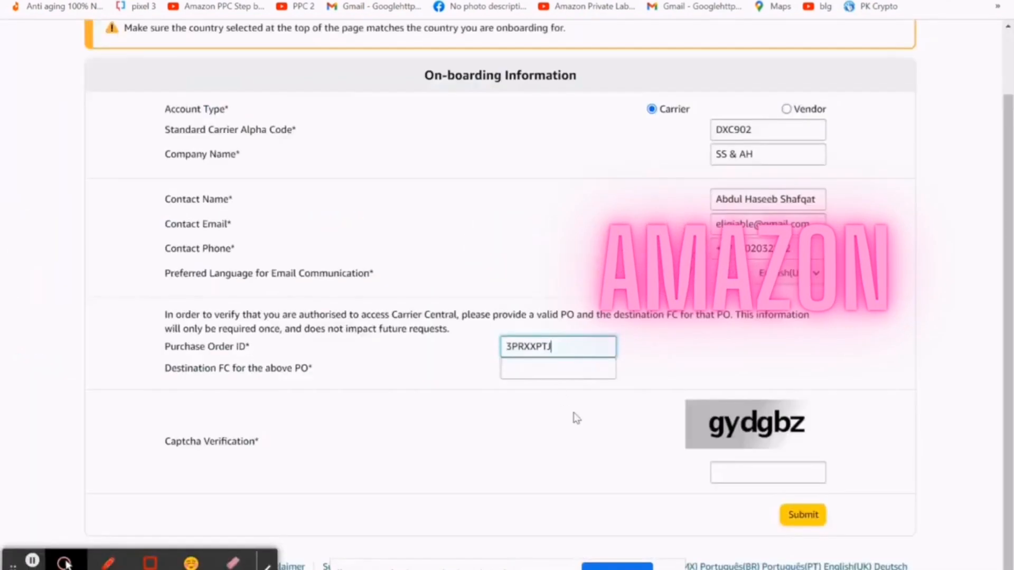
type("DXB3")
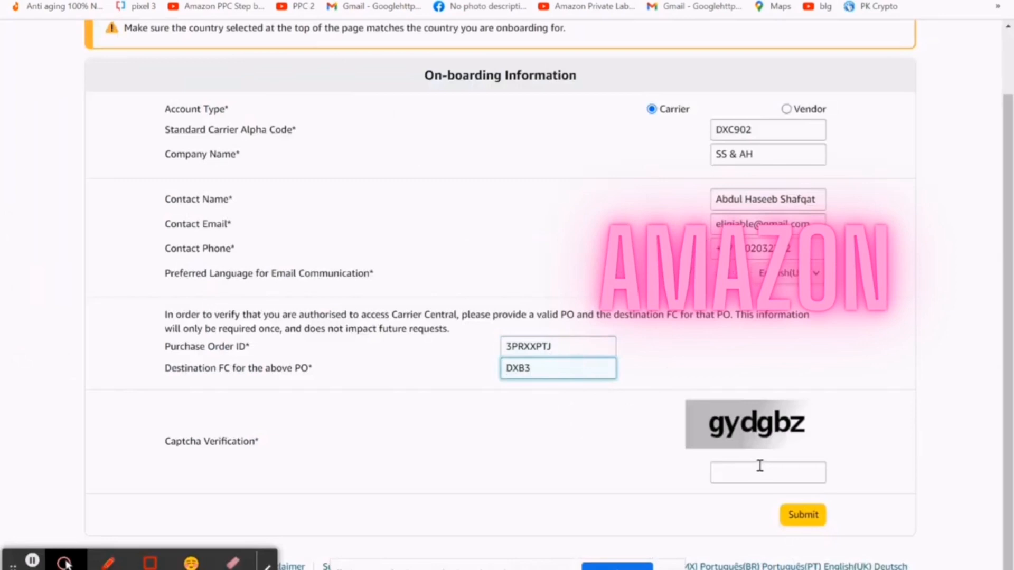
left_click(767, 473)
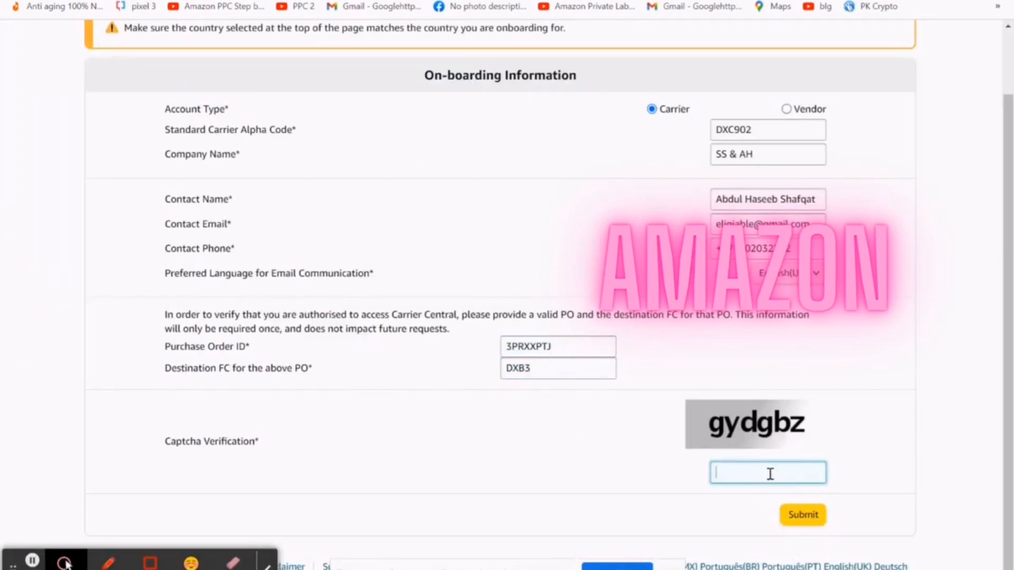
type("gy")
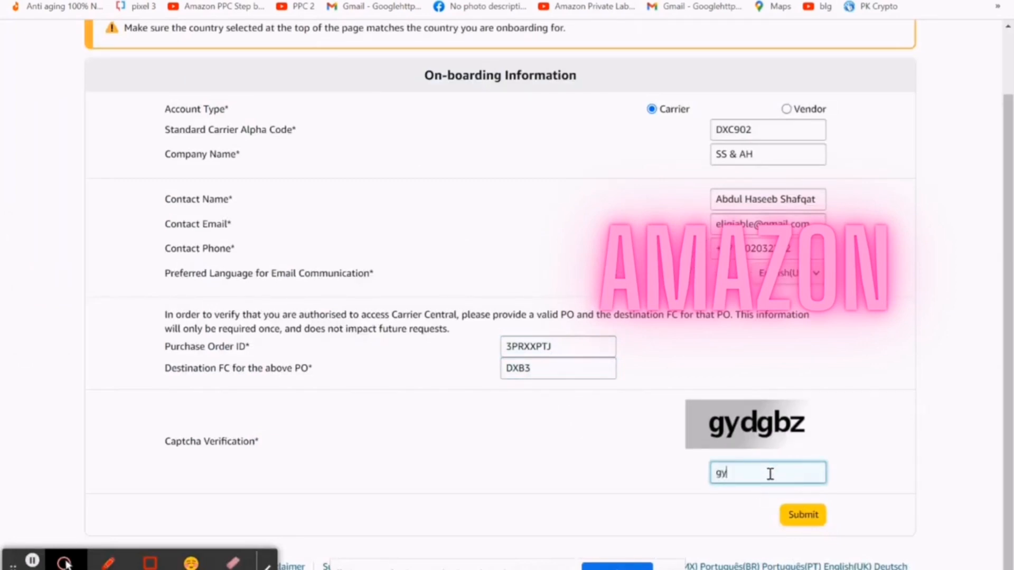
type("d")
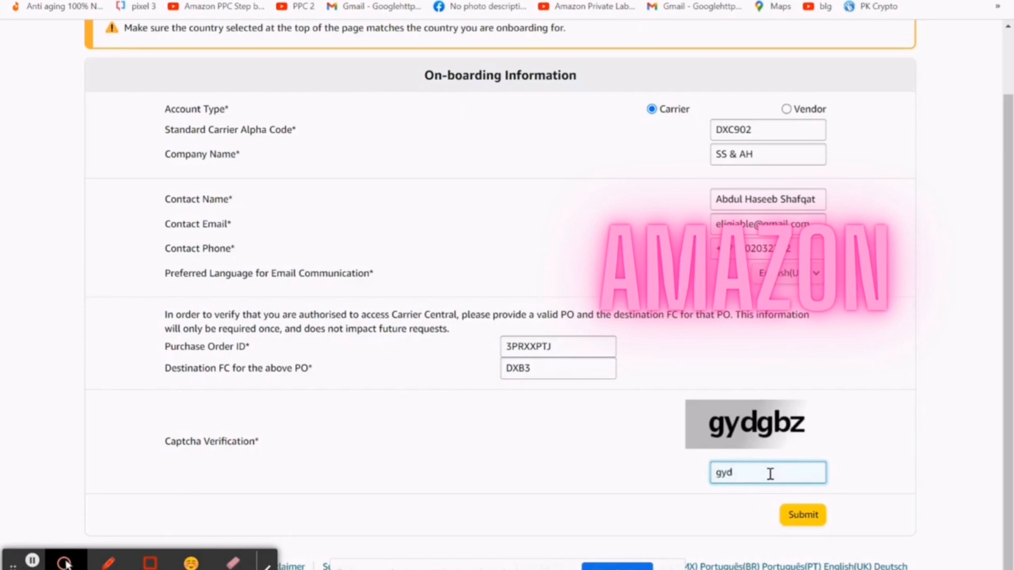
type("gbz")
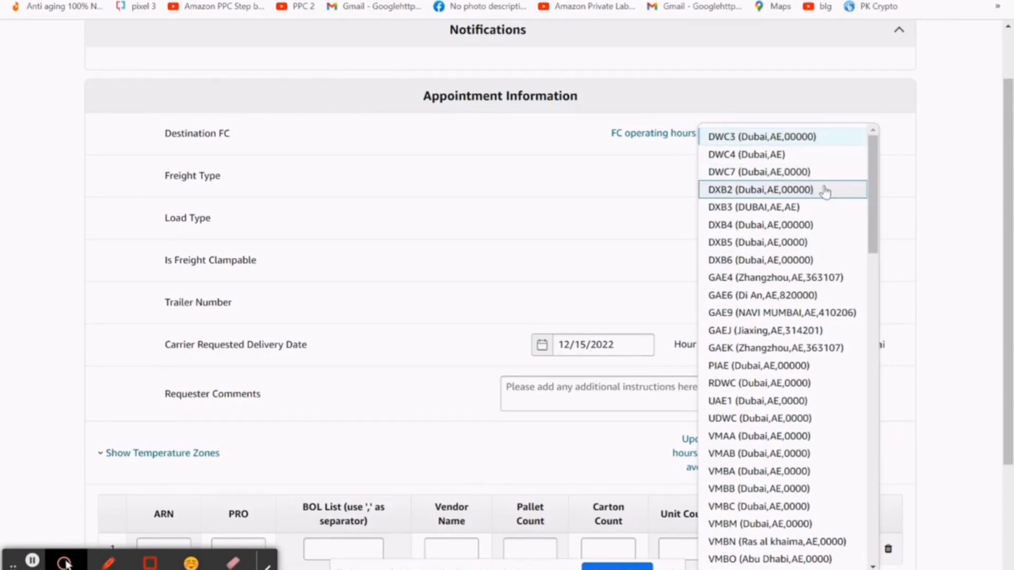
Choose destination FC DXB3, set load type to Floor Loaded and freight clampable to No.
left_click(752, 207)
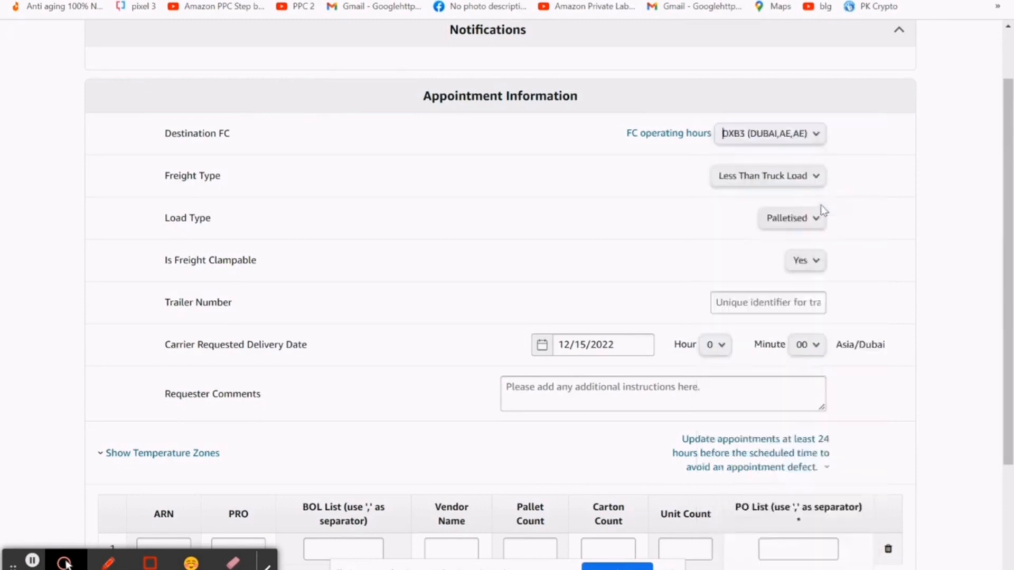
left_click(792, 218)
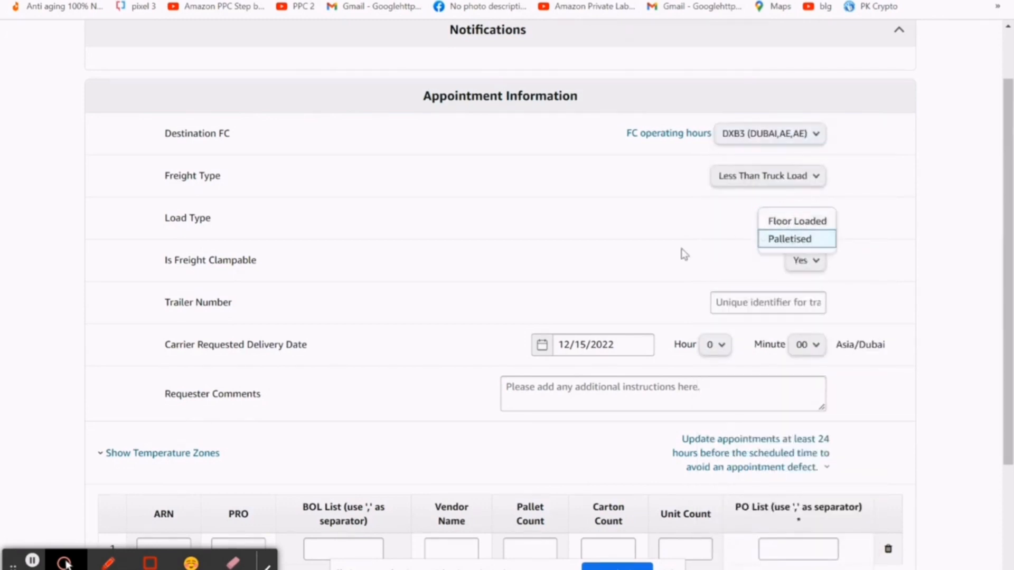
left_click(790, 239)
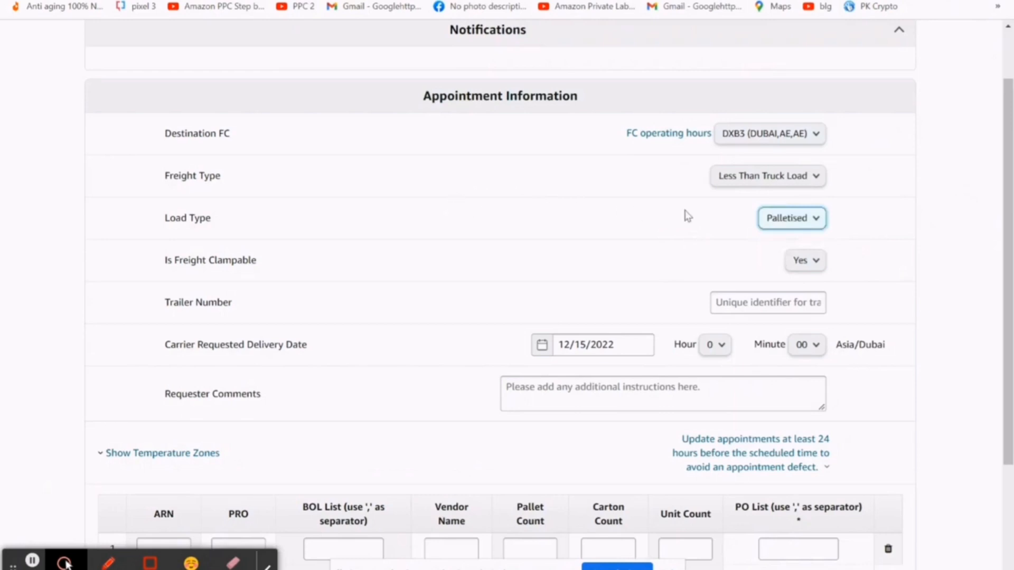
mouse_move(739, 235)
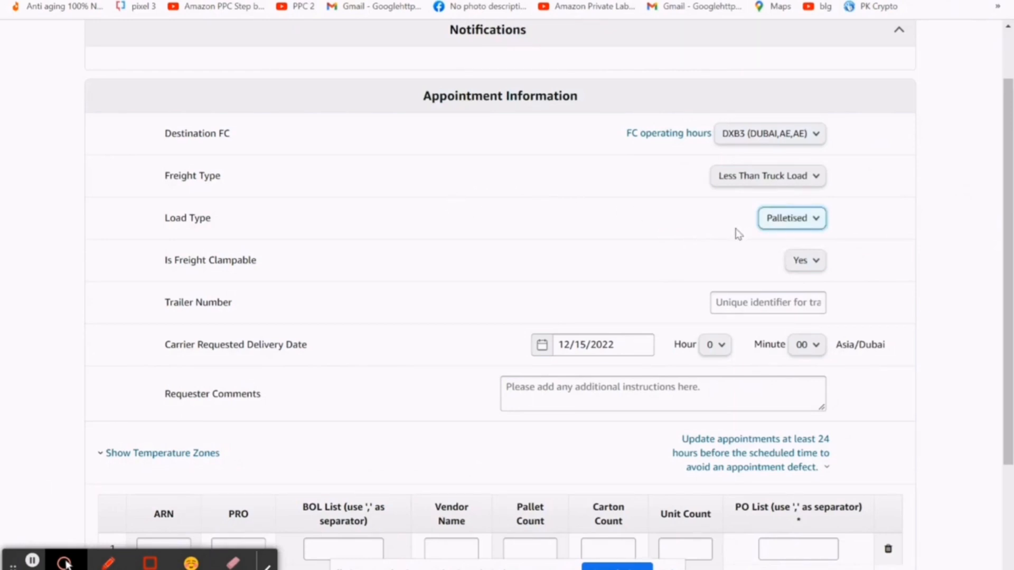
left_click(804, 260)
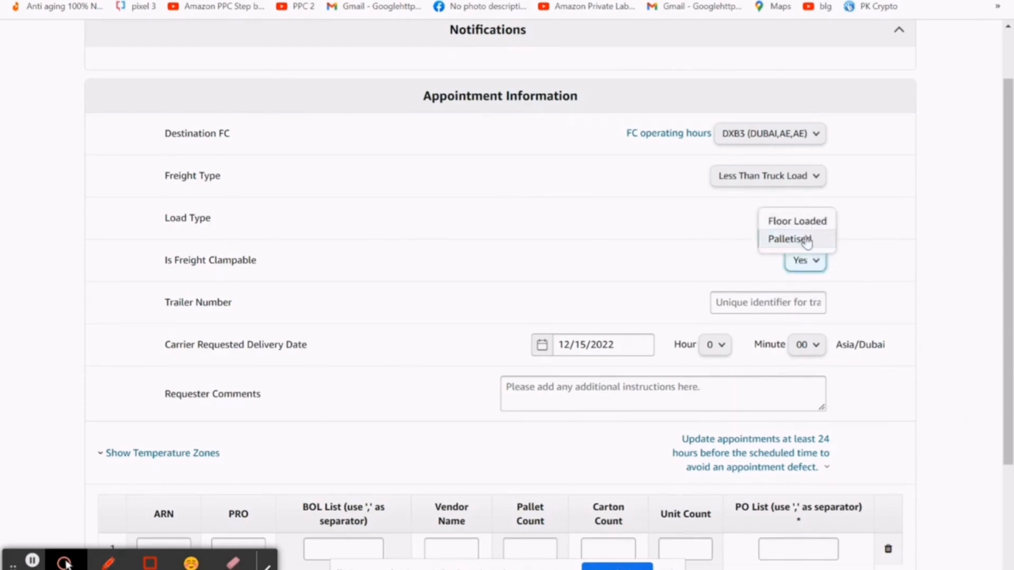
scroll("down", 3)
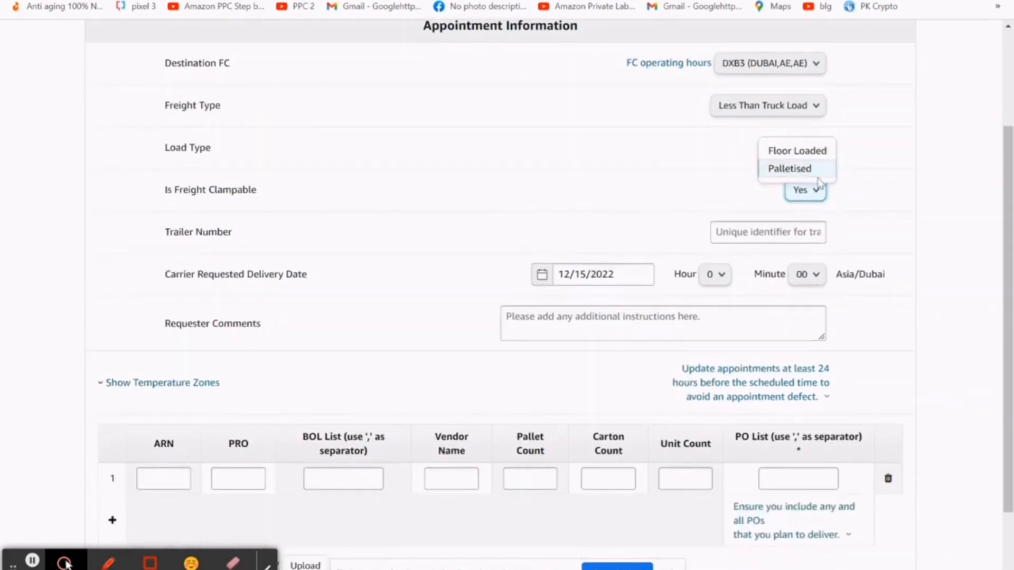
left_click(797, 150)
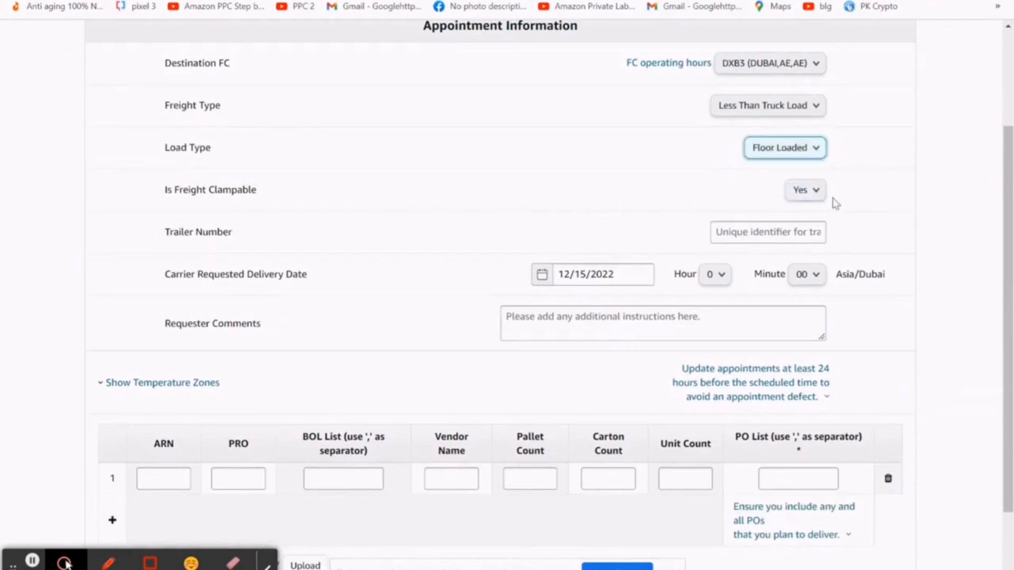
left_click(805, 190)
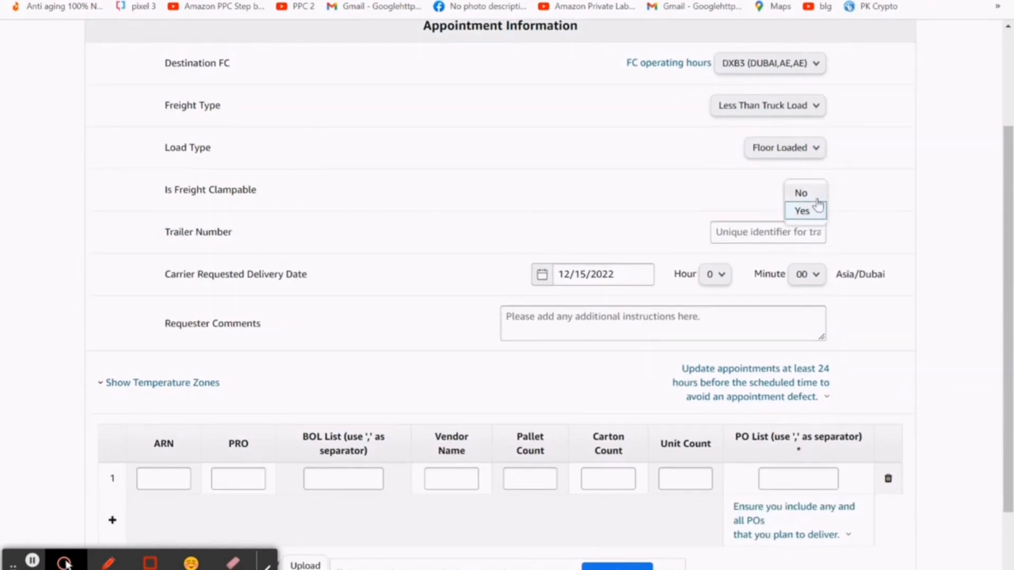
left_click(801, 193)
type("SS AH")
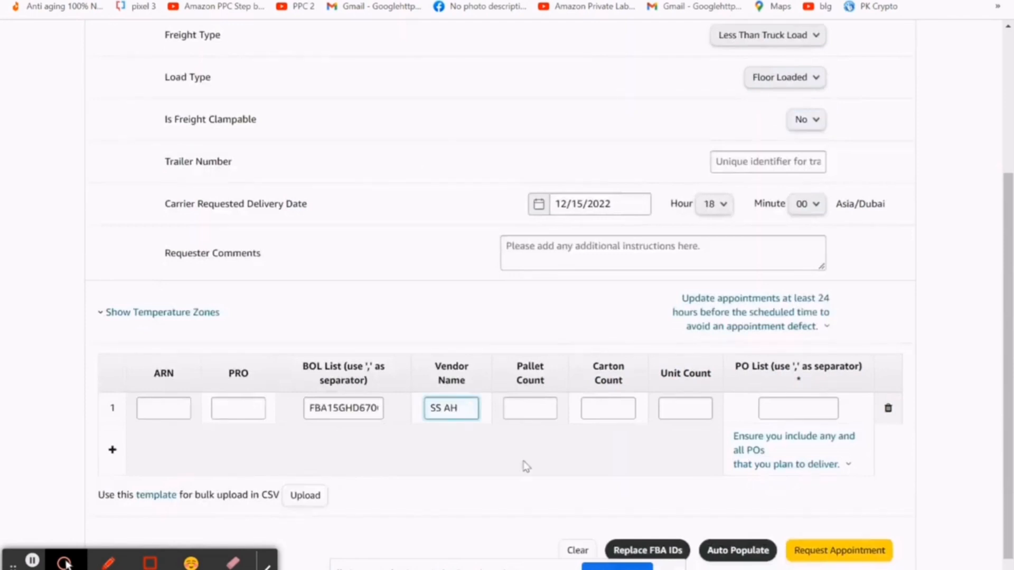
mouse_move(571, 499)
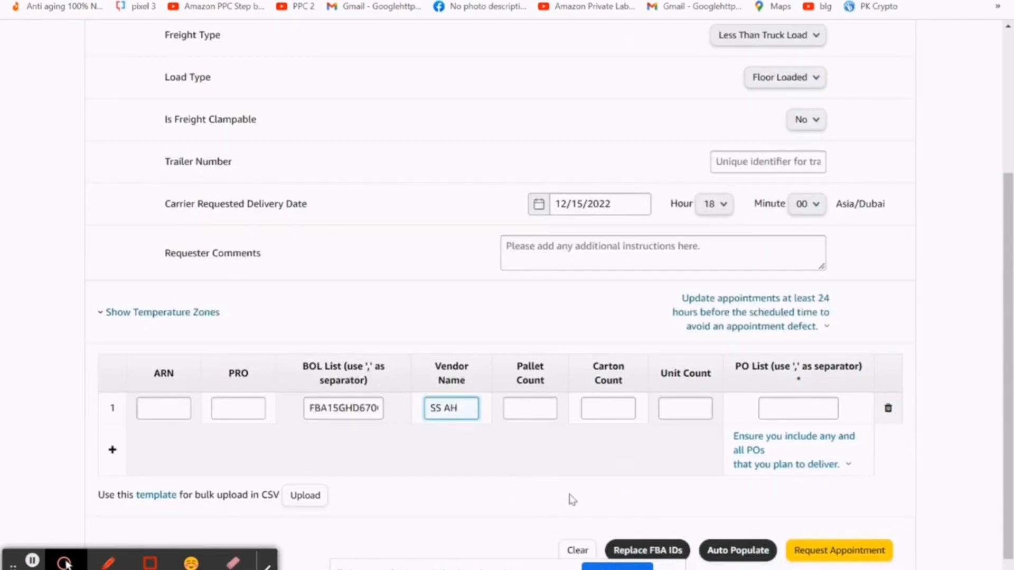
mouse_move(558, 423)
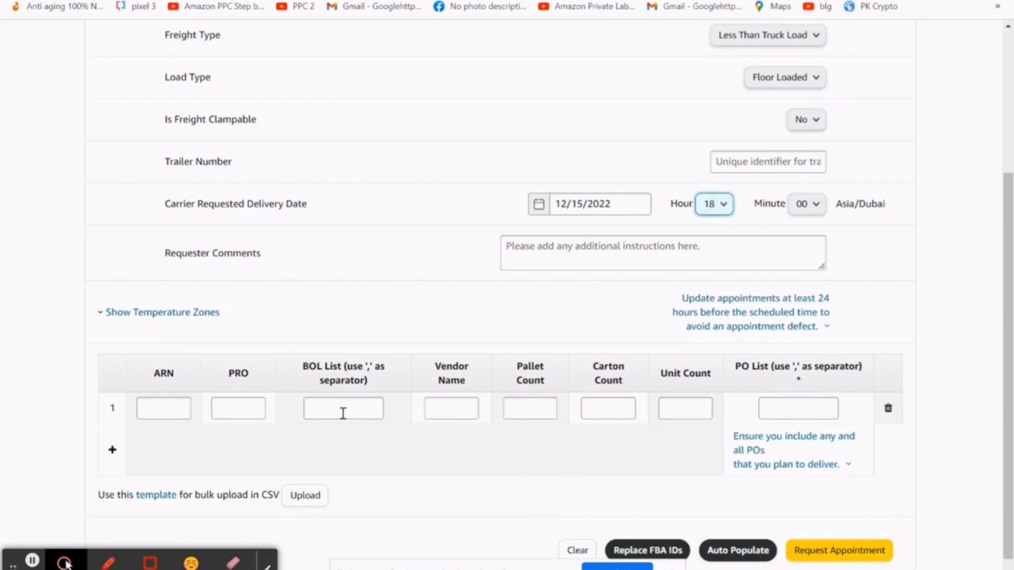
Enter BOL BA15GHD670Q, 2 cartons, 70 units and PO 3PRXXPTJ, then request the appointment.
type("BA15GHD670Q")
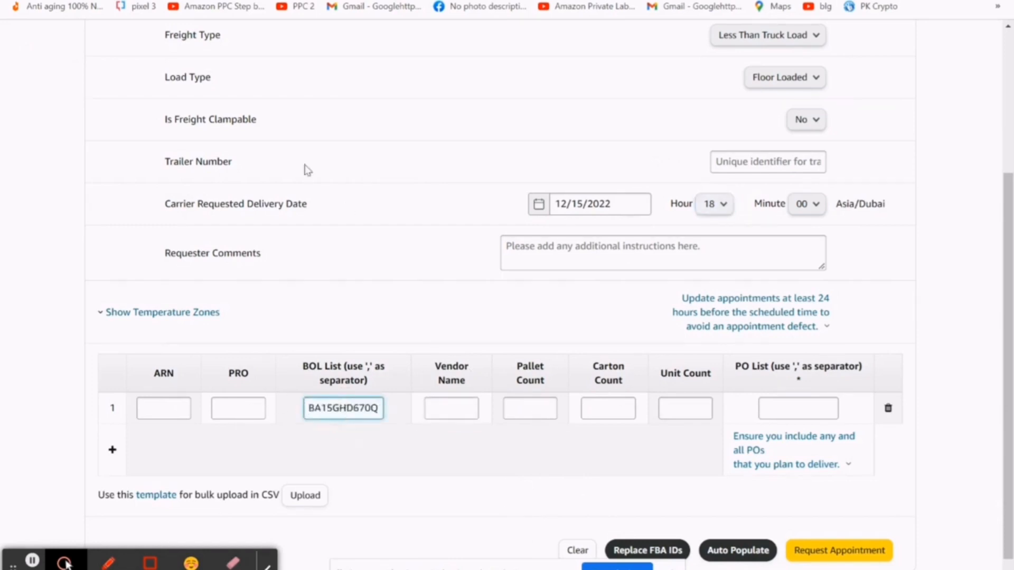
left_click(607, 409)
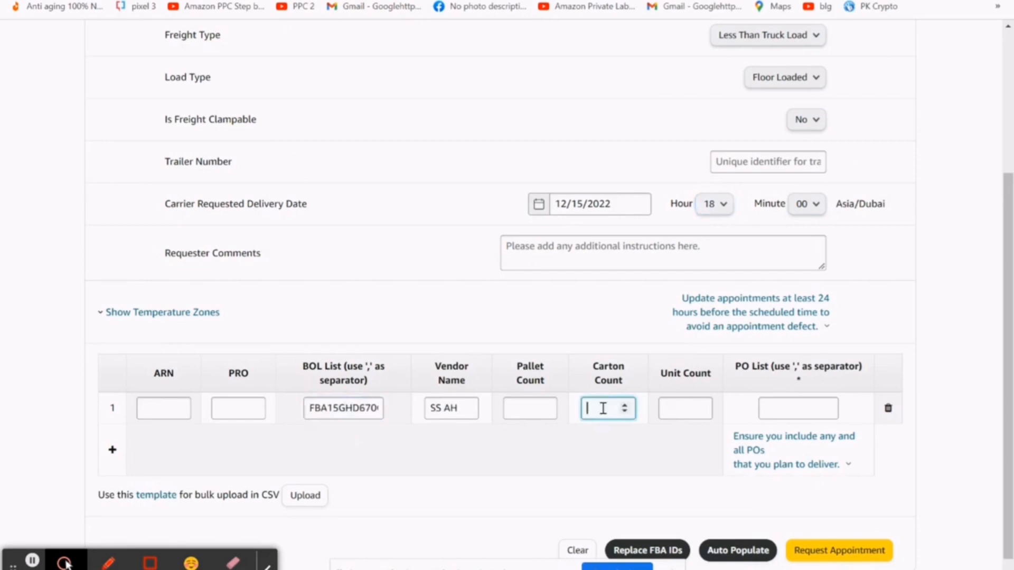
type("2")
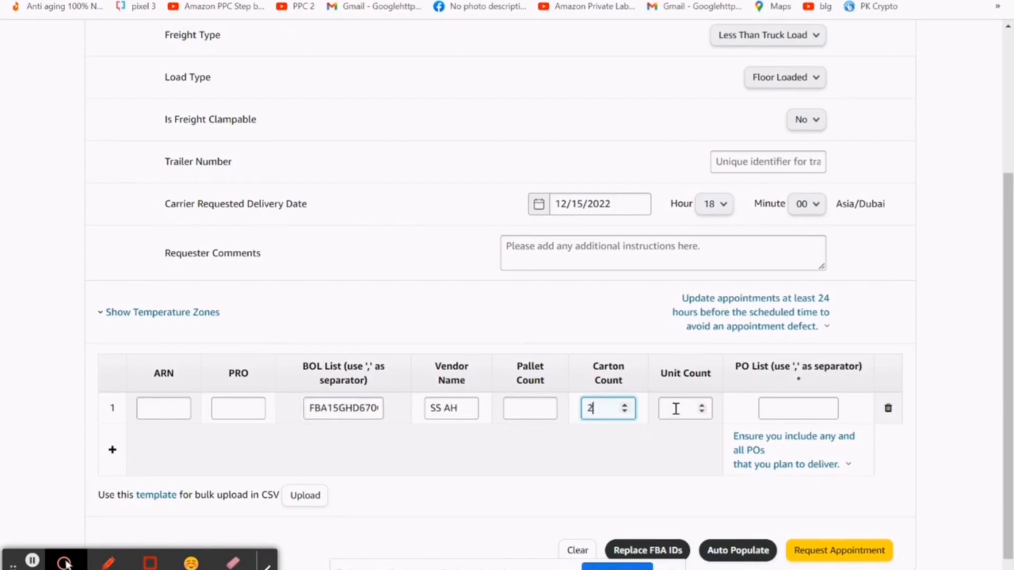
left_click(685, 408)
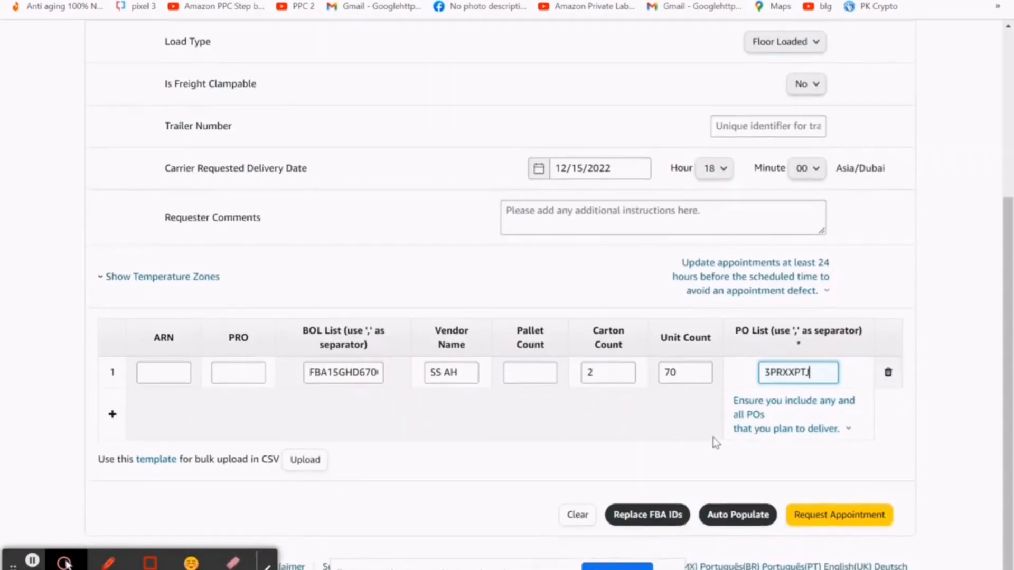
mouse_move(364, 285)
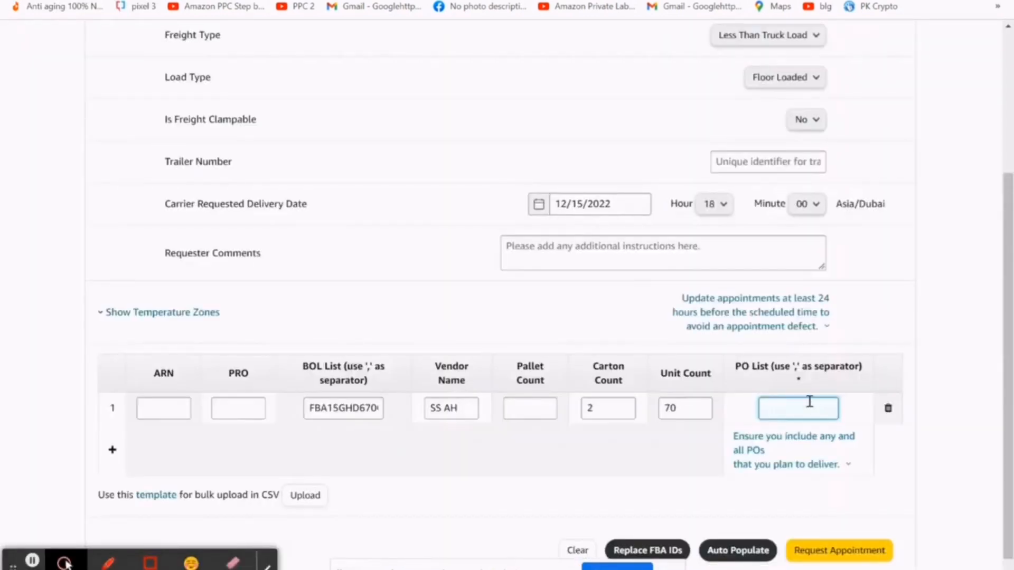
type("3PRXXPTJ")
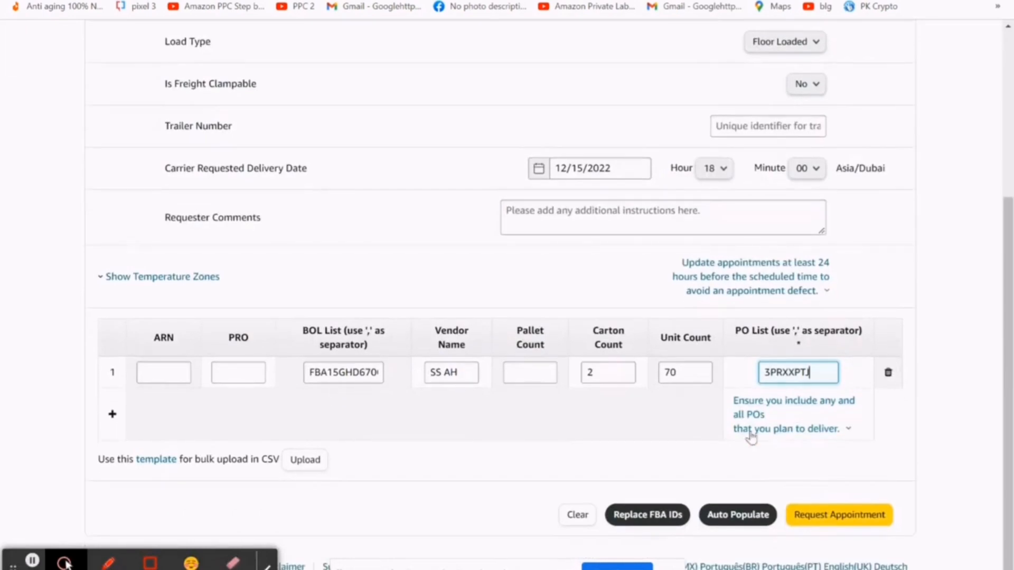
mouse_move(359, 283)
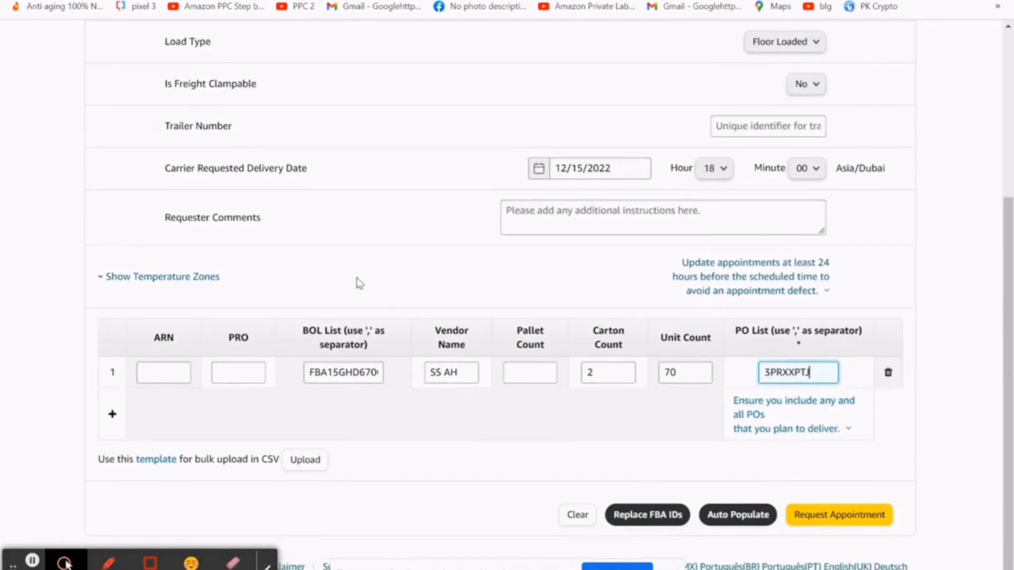
mouse_move(842, 501)
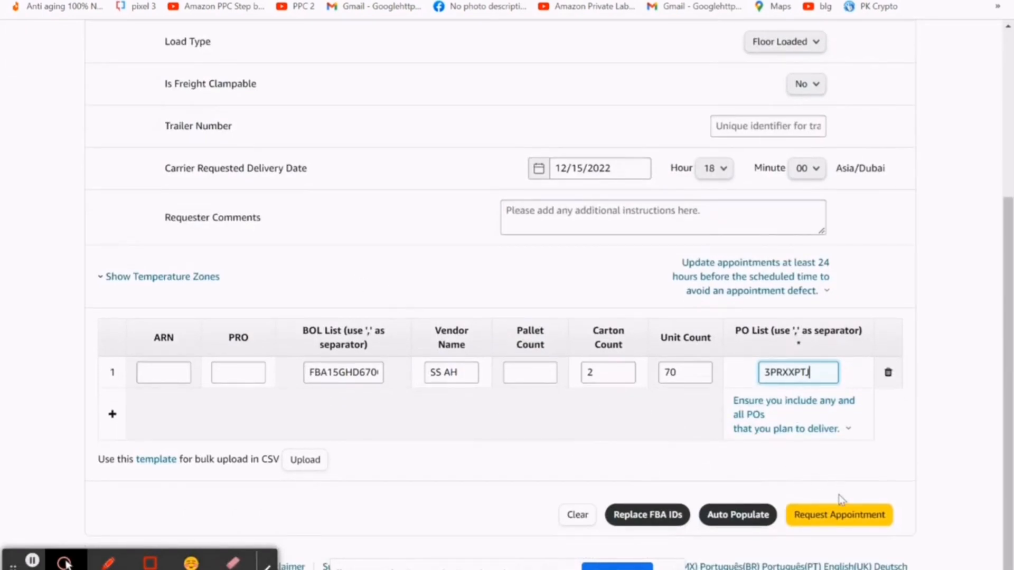
left_click(839, 515)
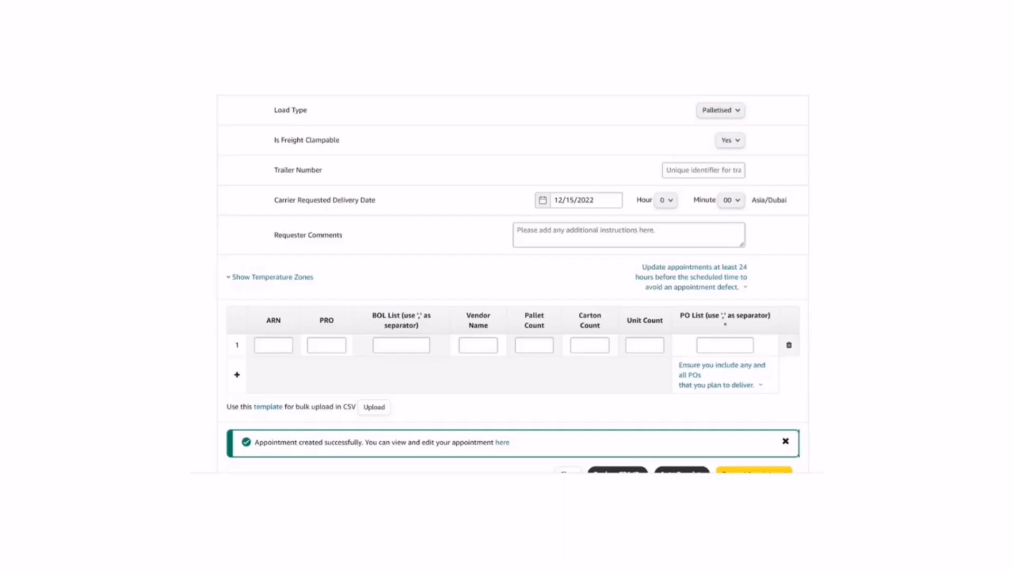